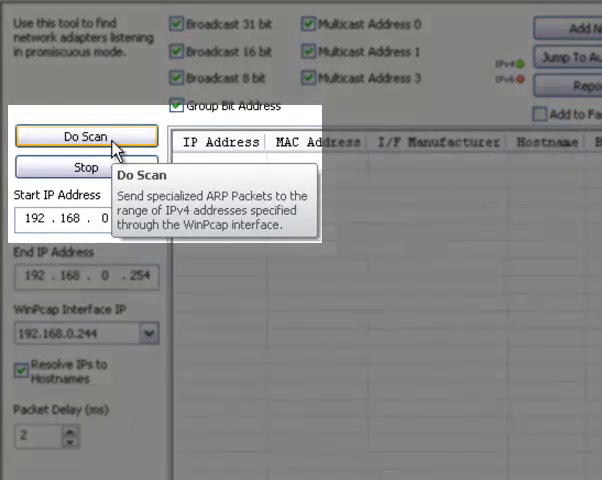
Step: Start the promiscuous-mode ARP scan across 192.168.0.1–254 so responding adapters fill the table
click(86, 136)
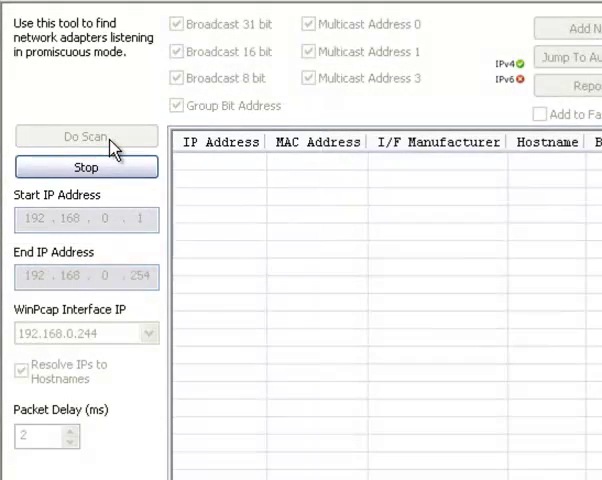
click(86, 136)
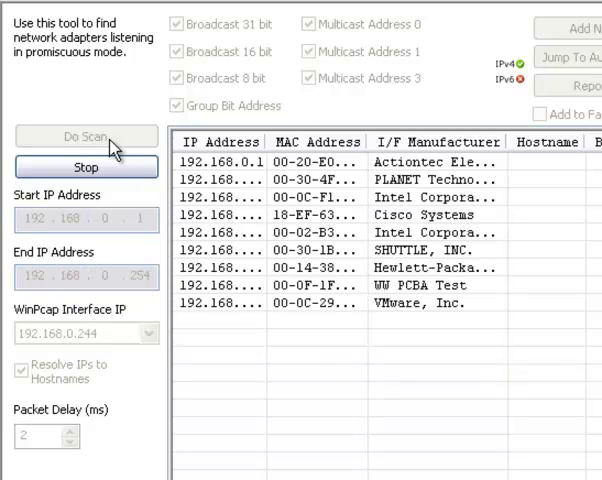
click(88, 136)
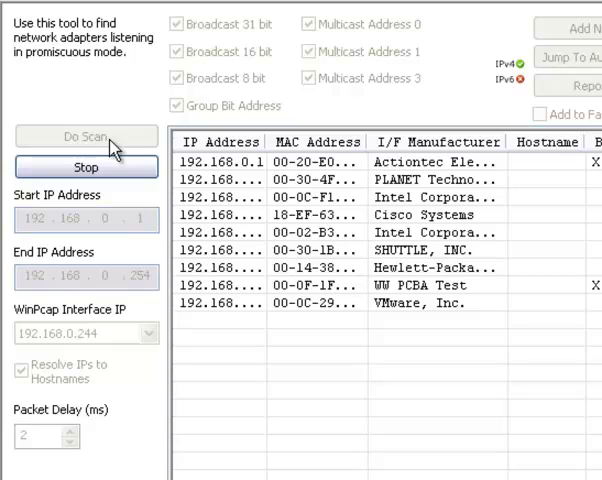
Step: Let the scan finish to reveal hostnames and the two adapters flagged as promiscuous mode
click(86, 136)
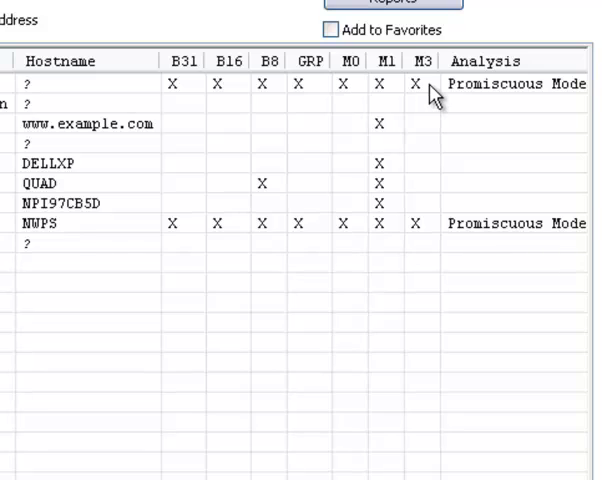
mouse_move(416, 238)
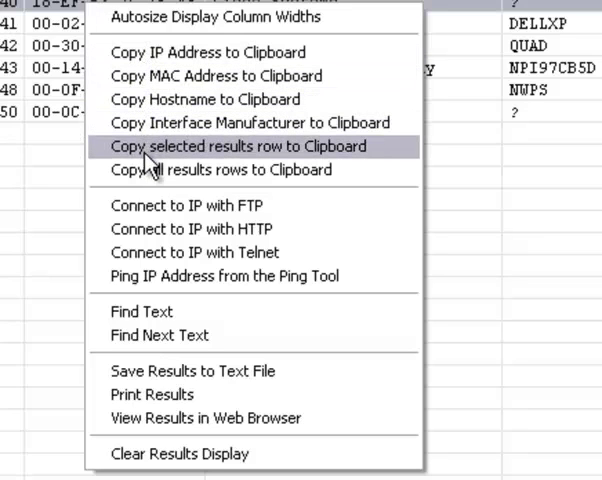
mouse_move(150, 170)
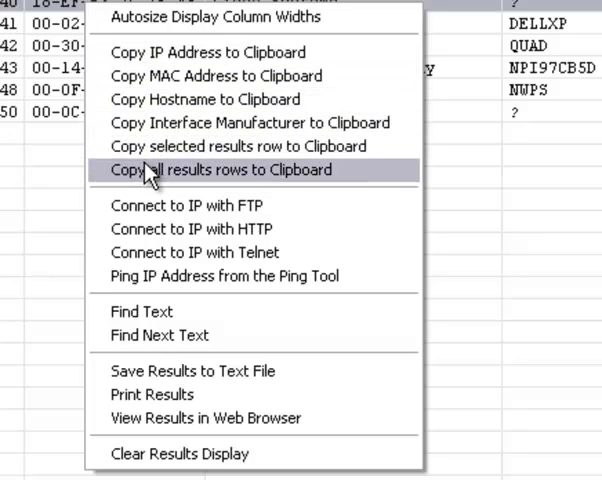
mouse_move(186, 252)
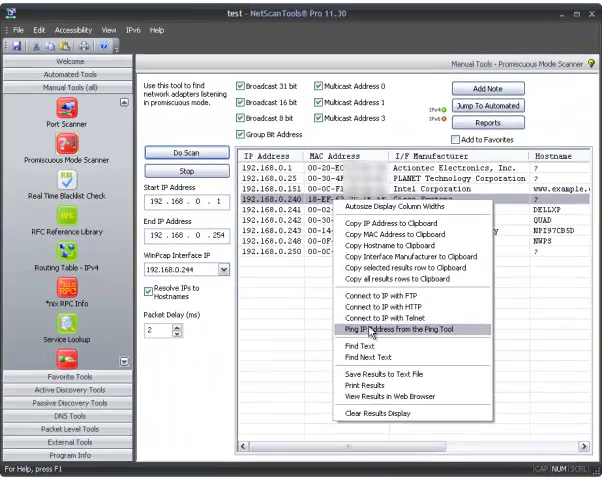
mouse_move(382, 400)
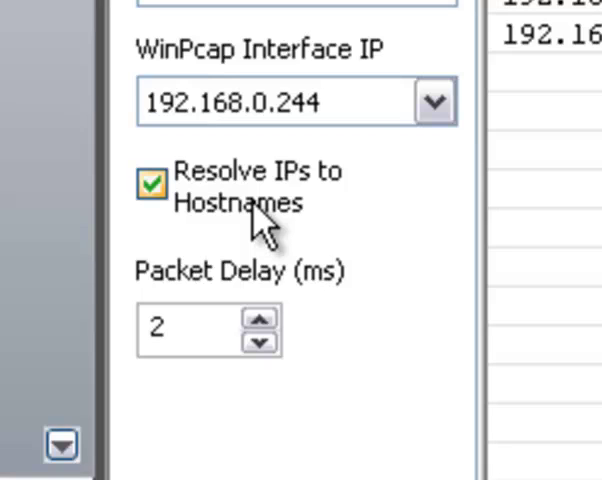
mouse_move(236, 336)
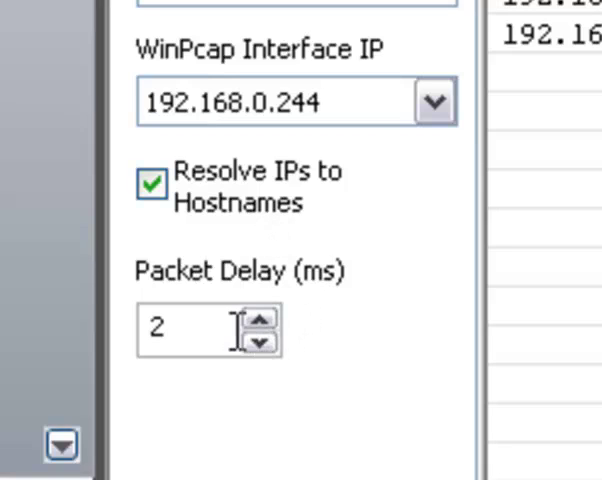